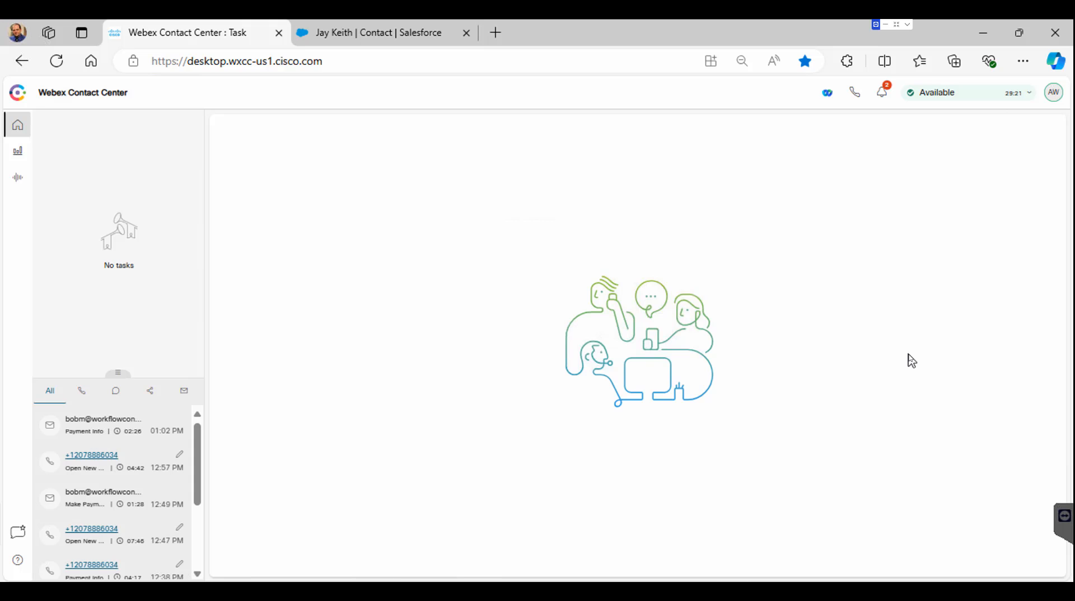
left_click(1052, 91)
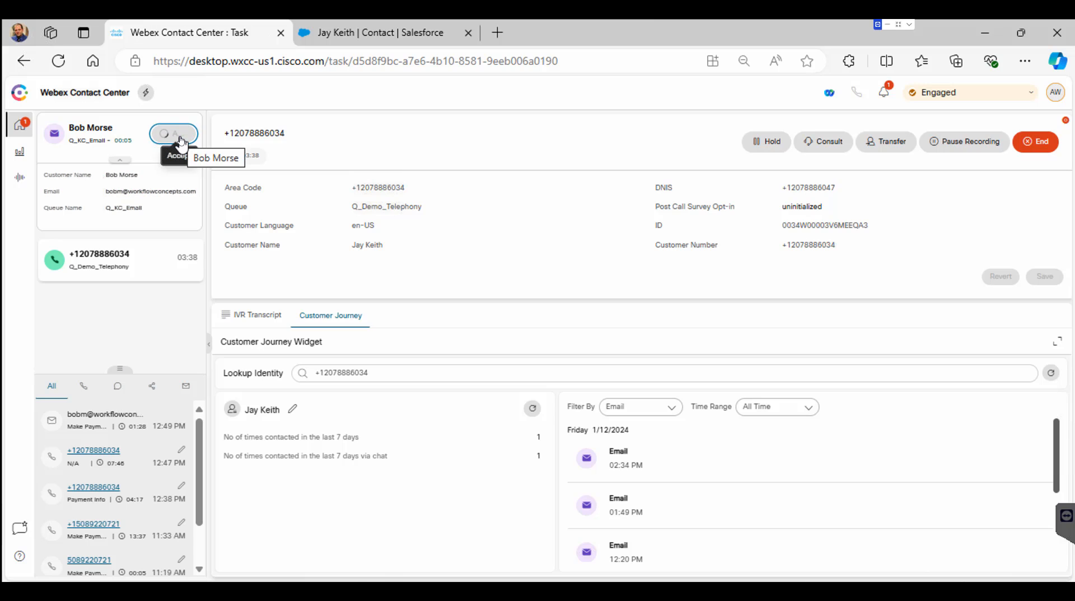
left_click(173, 134)
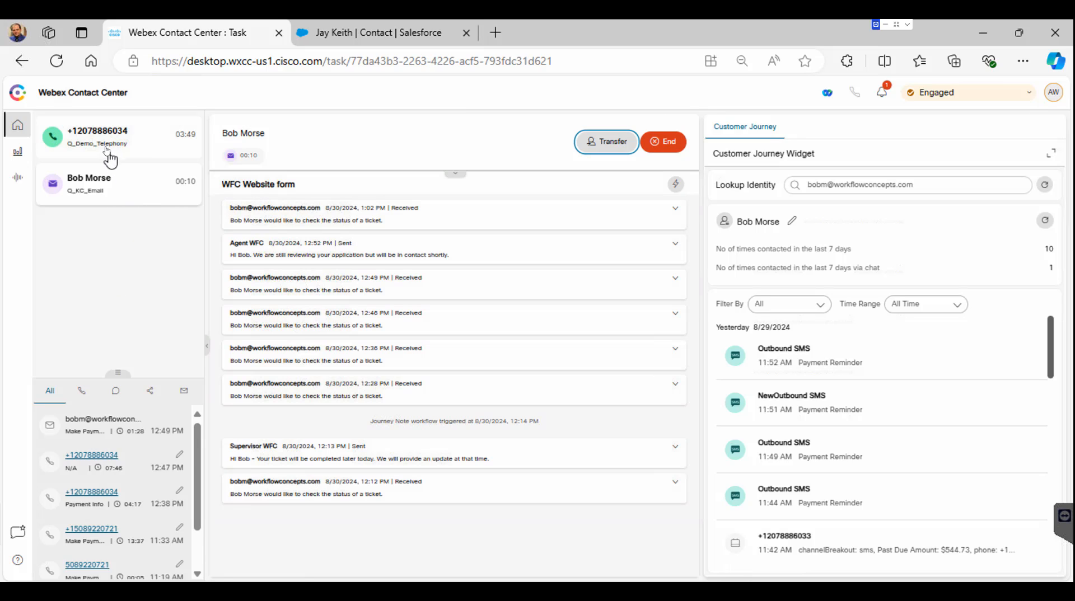
left_click(97, 136)
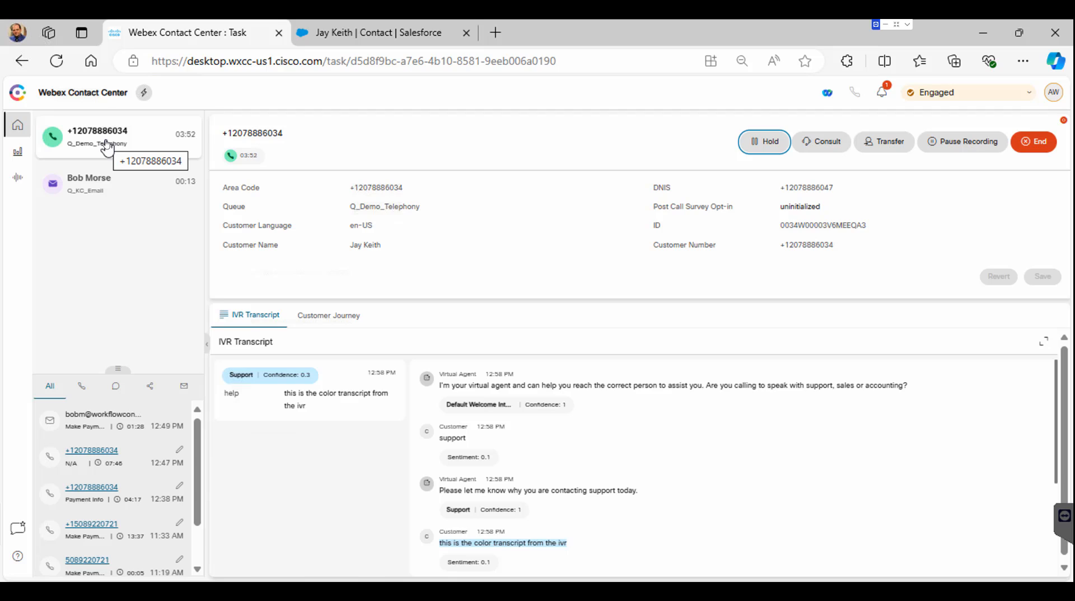
left_click(89, 184)
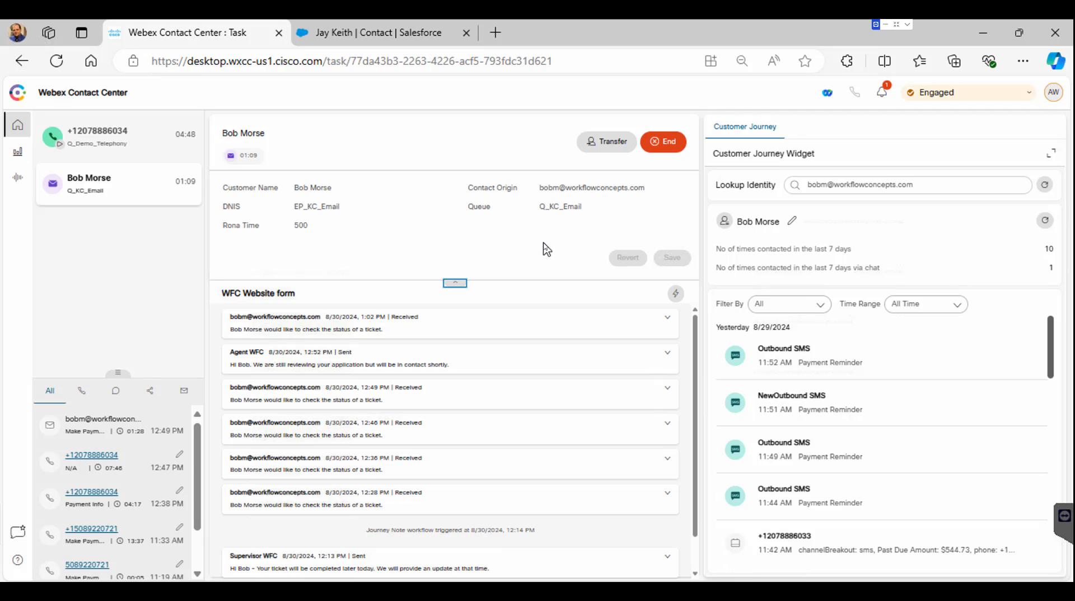
mouse_move(455, 286)
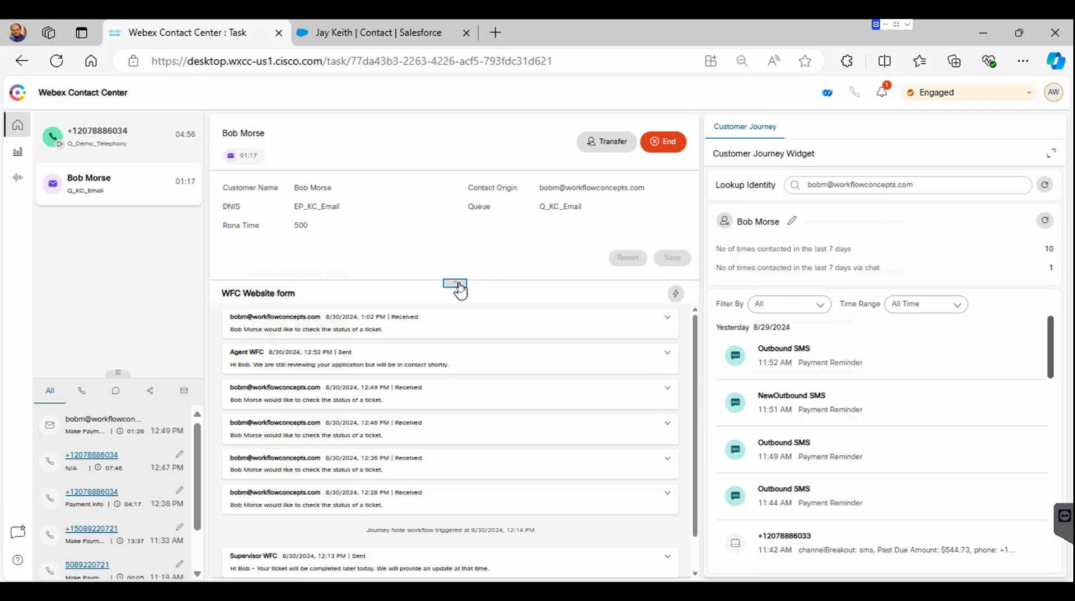
left_click(455, 286)
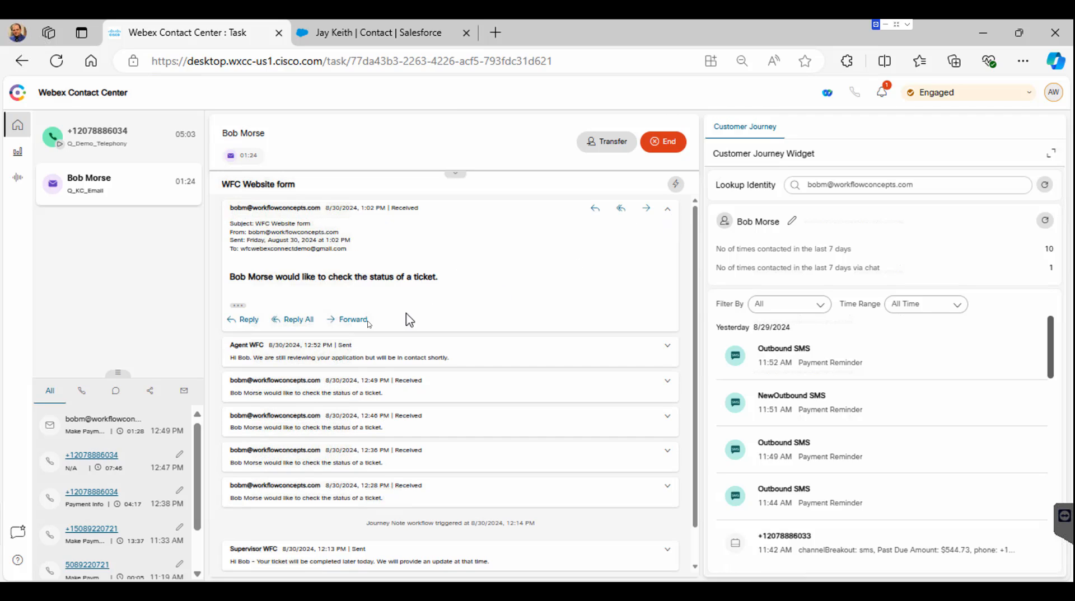
left_click(243, 320)
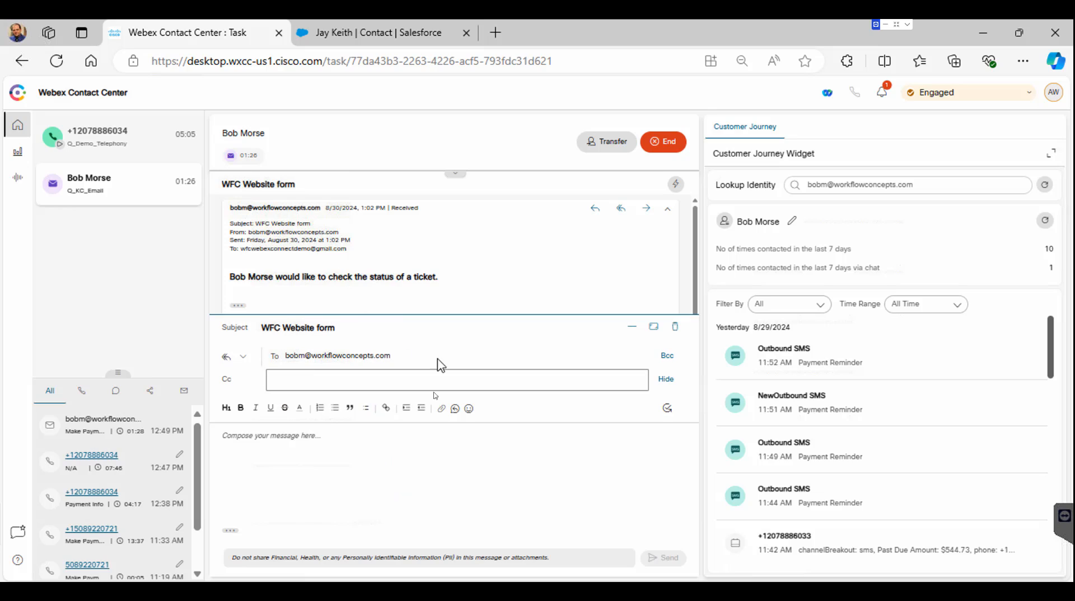
type("Hi Bob - We are meeting with your care team members this afternoon and will")
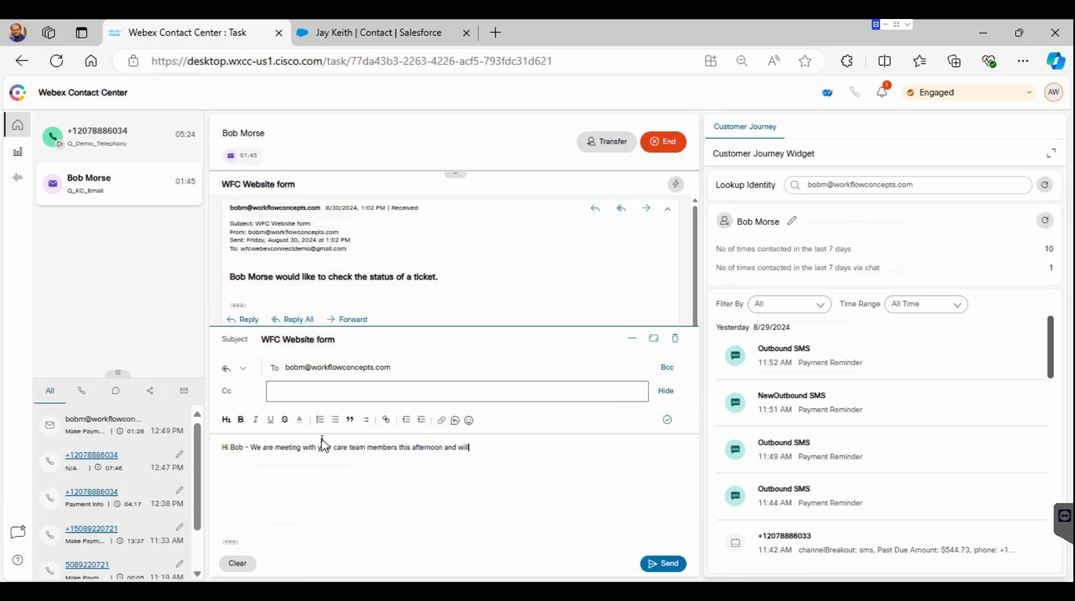
left_click(662, 563)
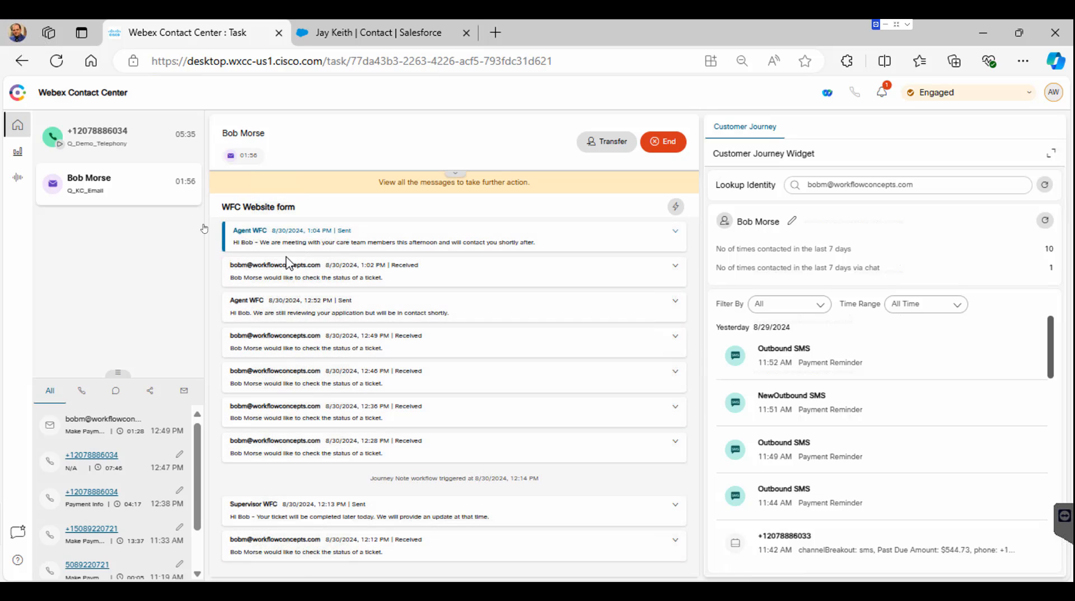
left_click(116, 135)
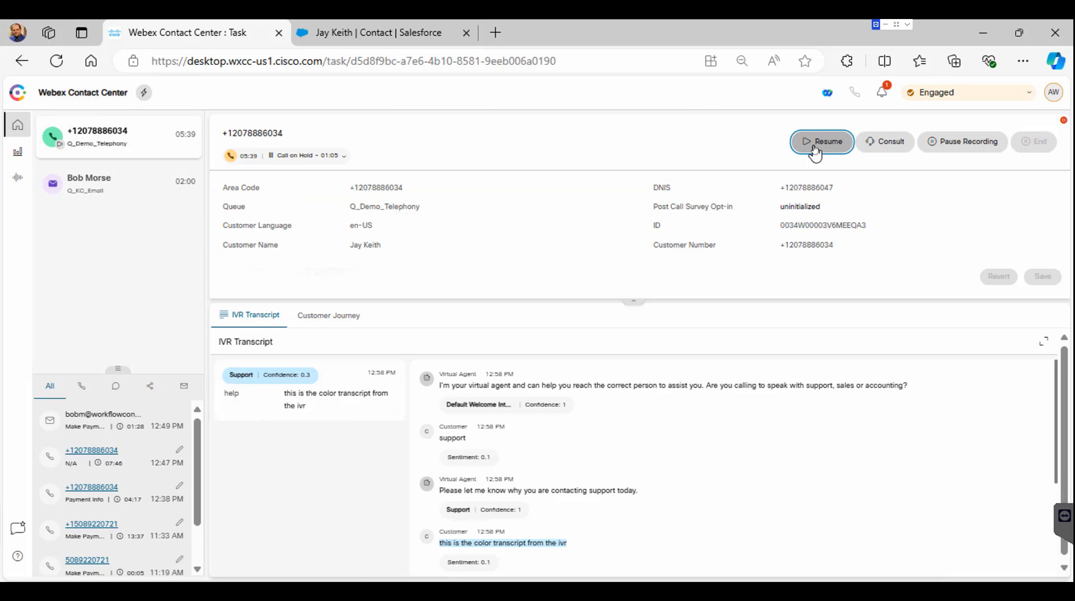
left_click(821, 141)
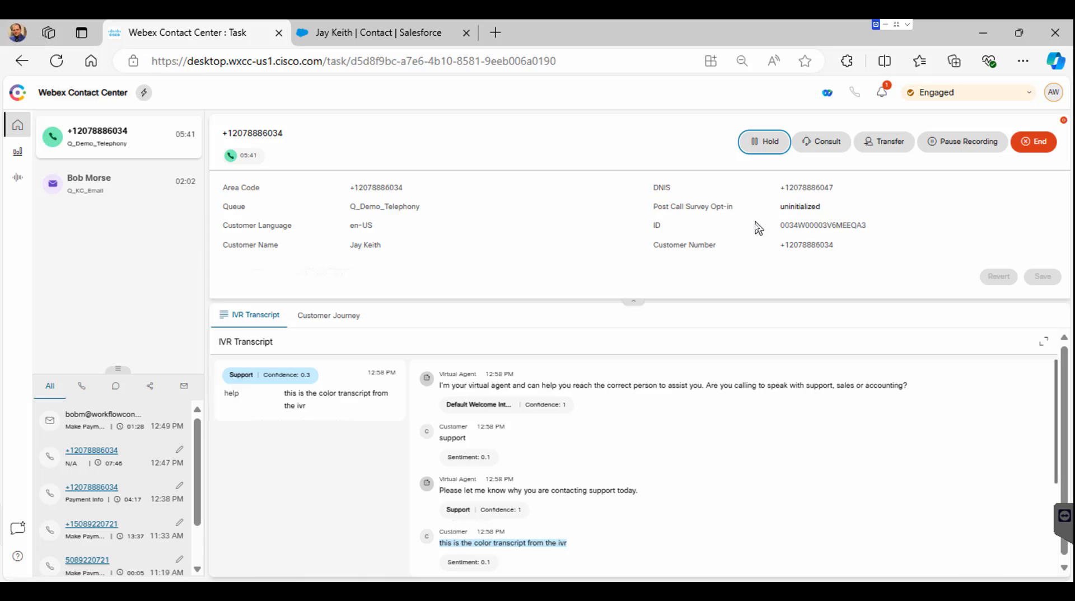
mouse_move(590, 166)
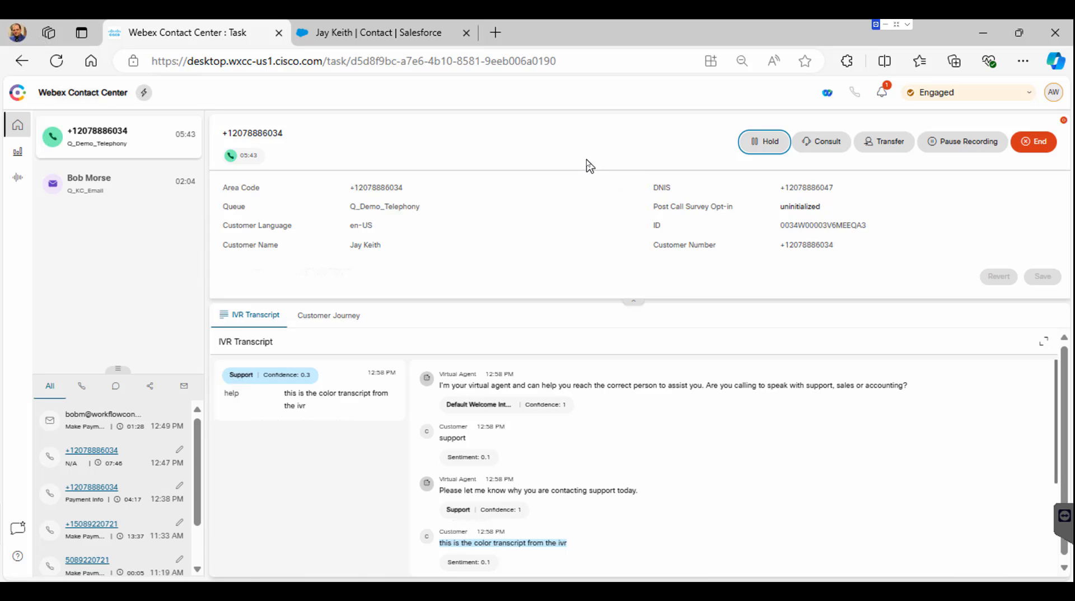
mouse_move(766, 322)
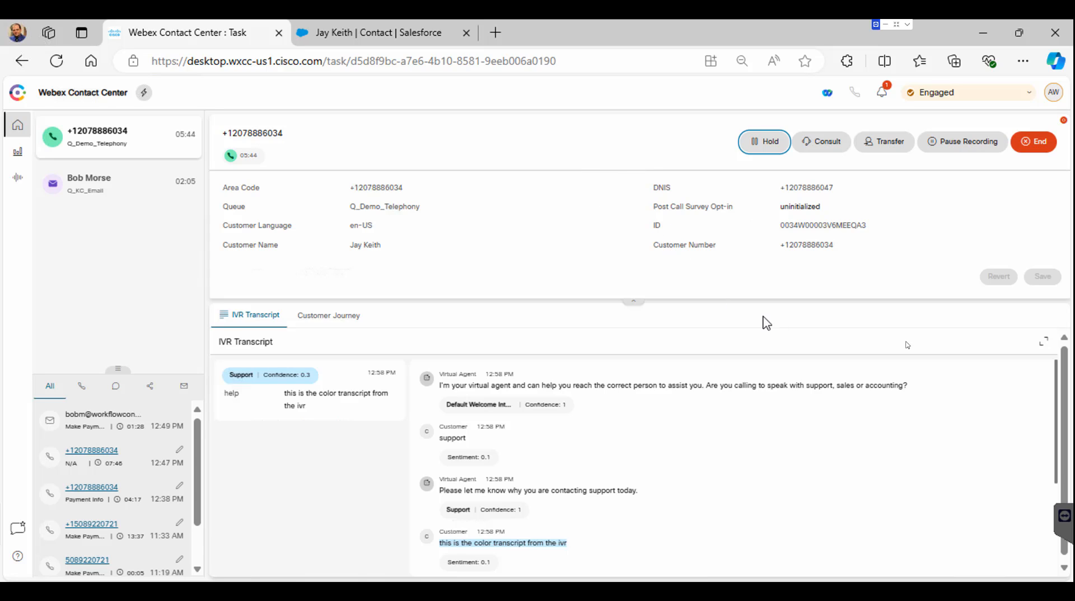
mouse_move(1037, 141)
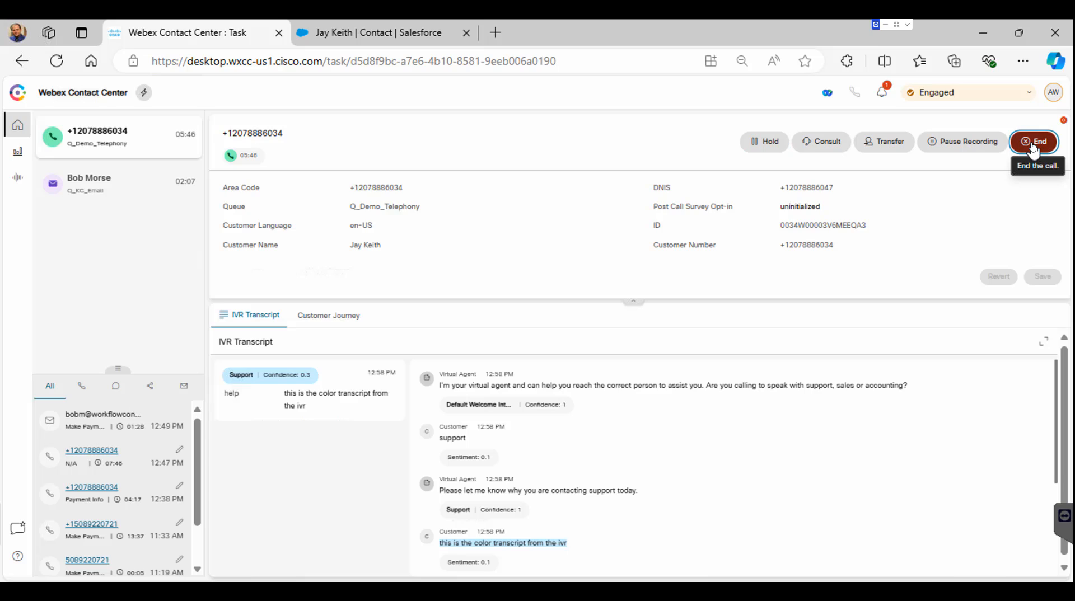
left_click(1035, 141)
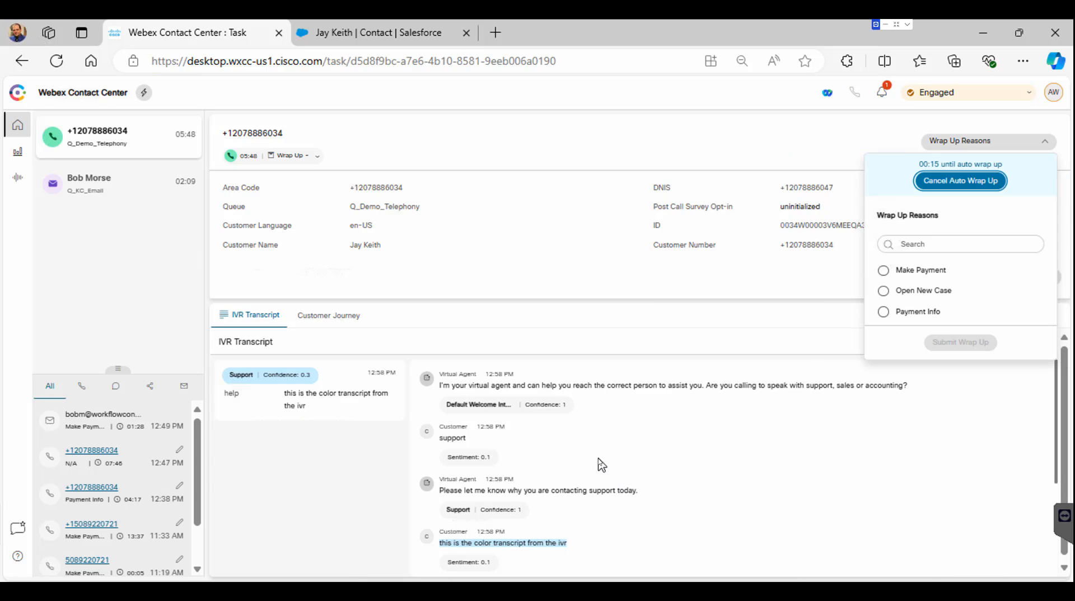
left_click(883, 290)
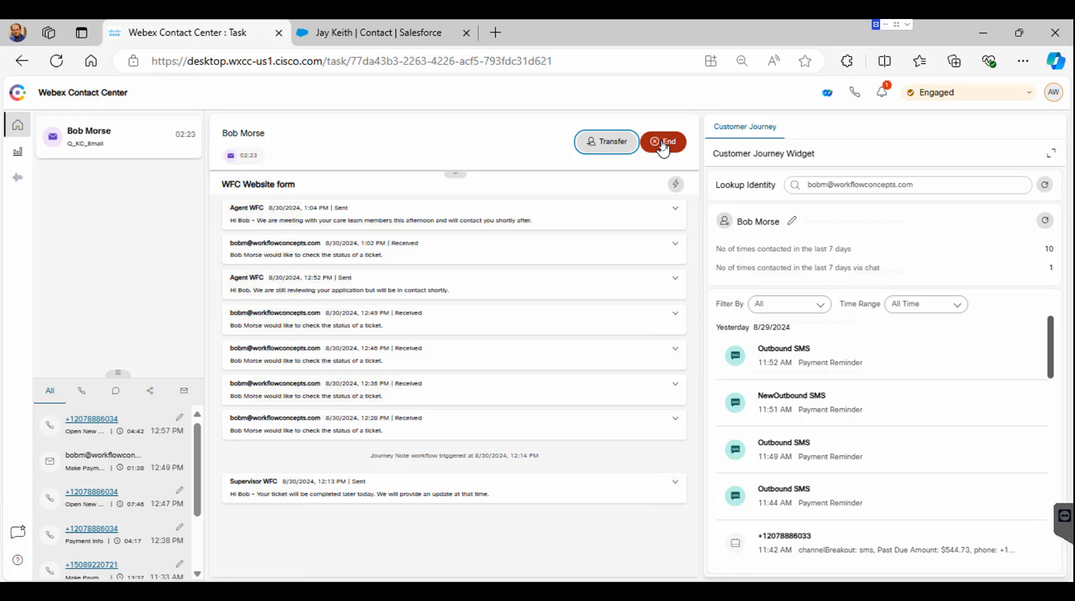
left_click(661, 141)
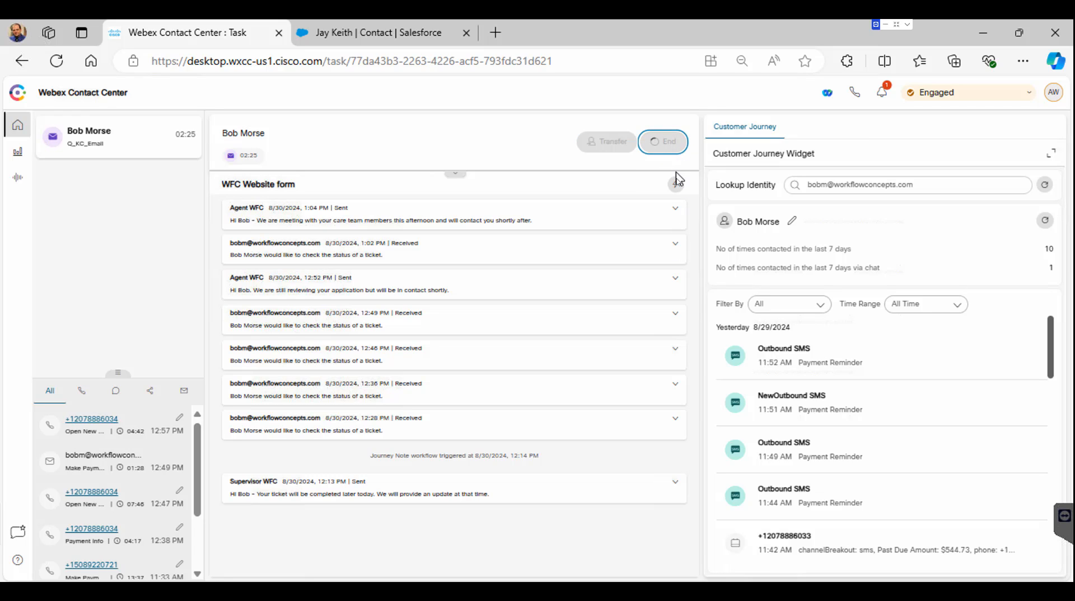
left_click(662, 141)
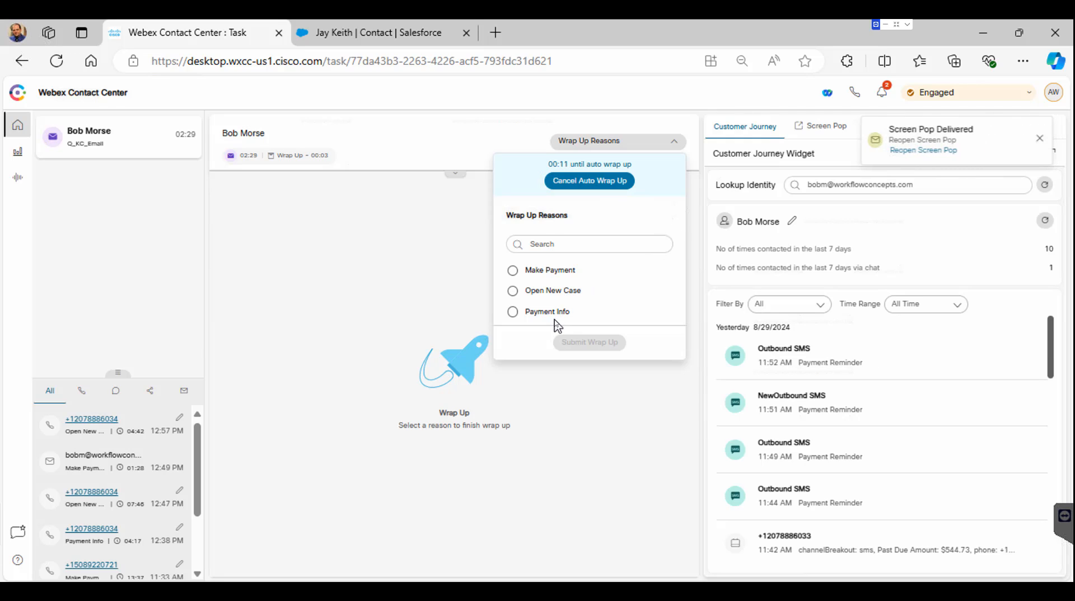
left_click(511, 311)
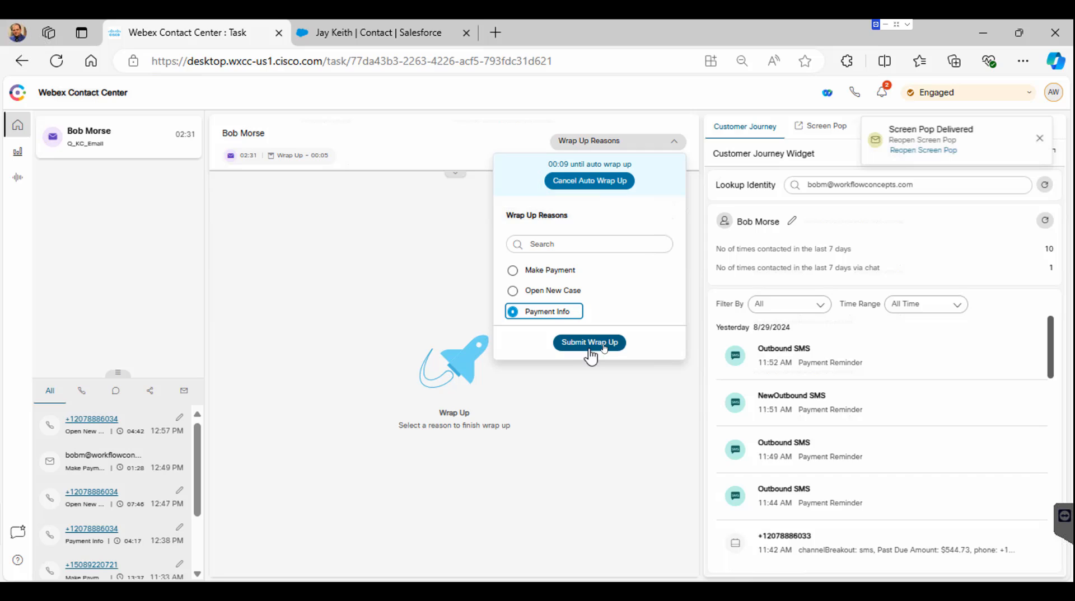
left_click(588, 342)
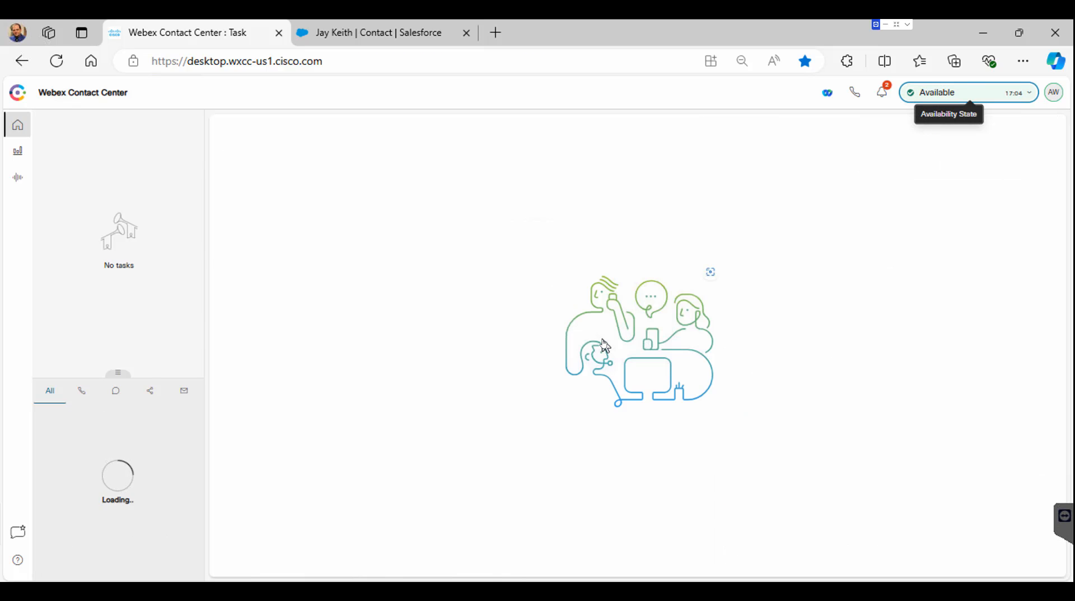
mouse_move(865, 359)
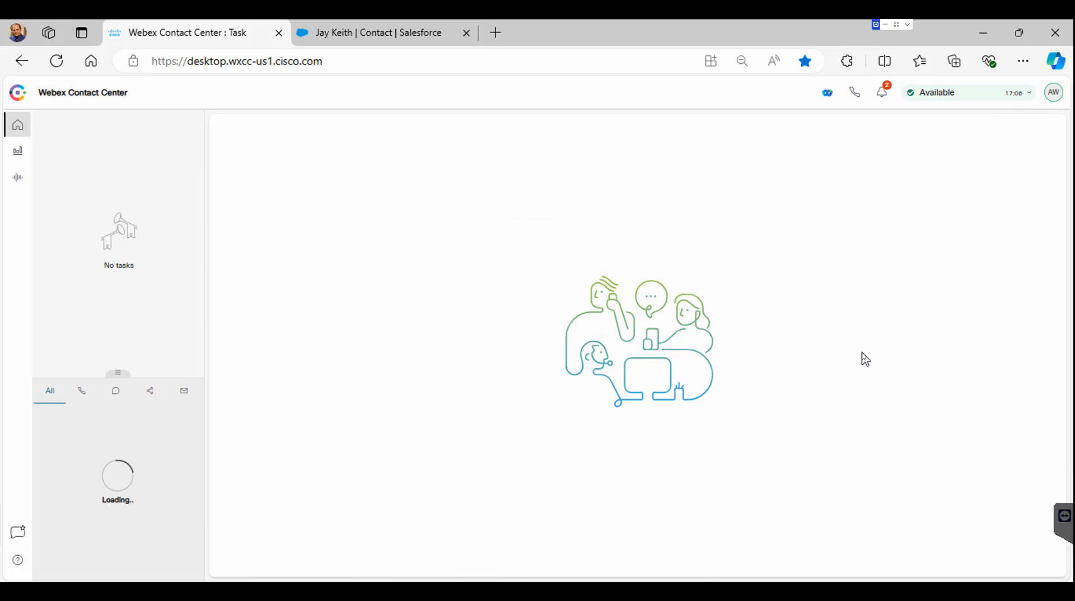